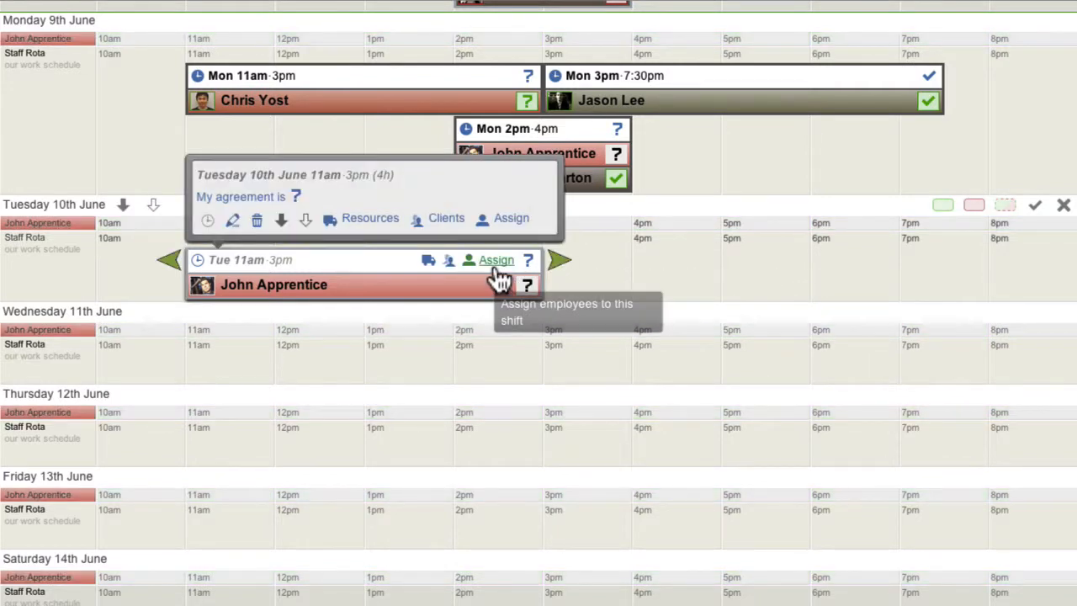
click(496, 260)
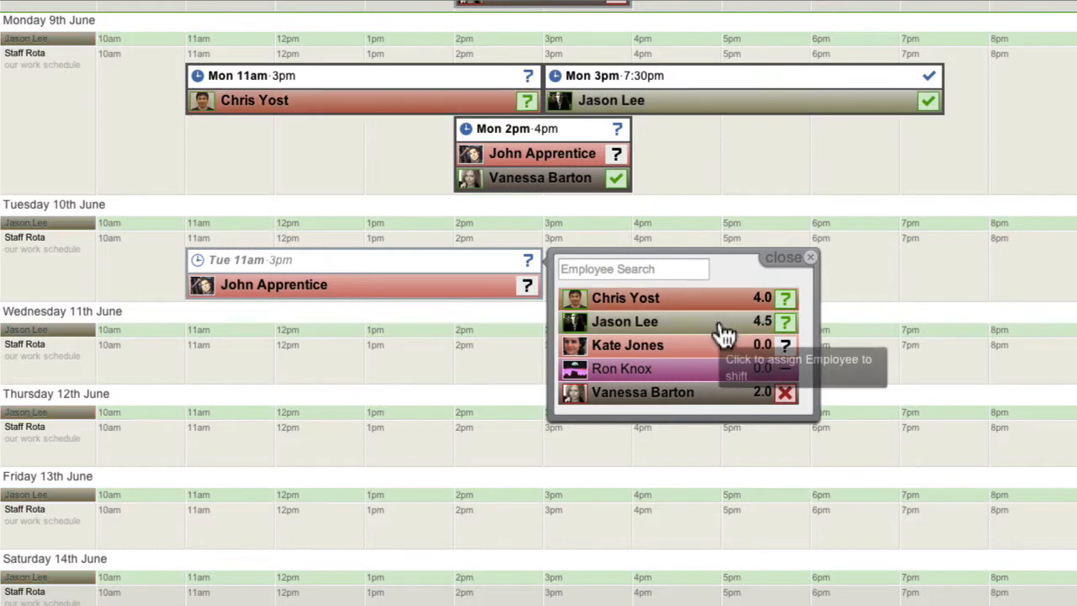
click(625, 321)
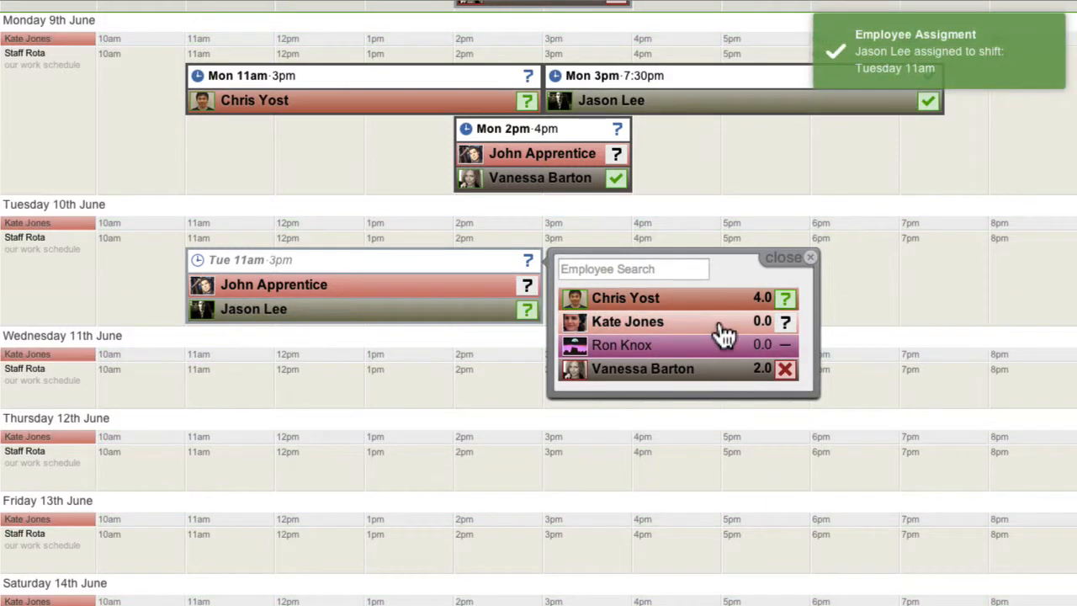
click(715, 345)
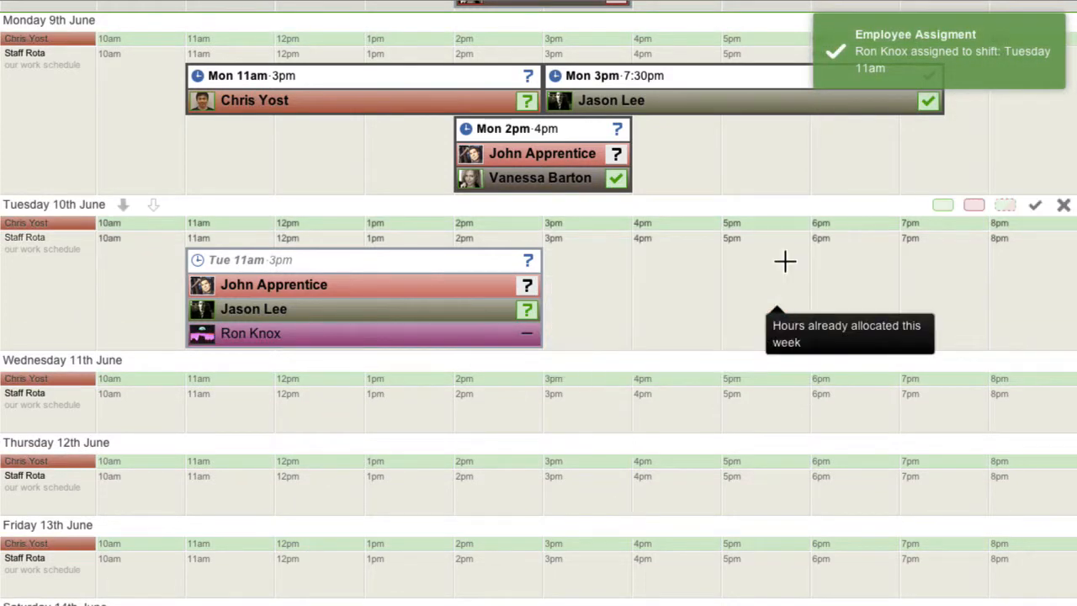
mouse_move(486, 336)
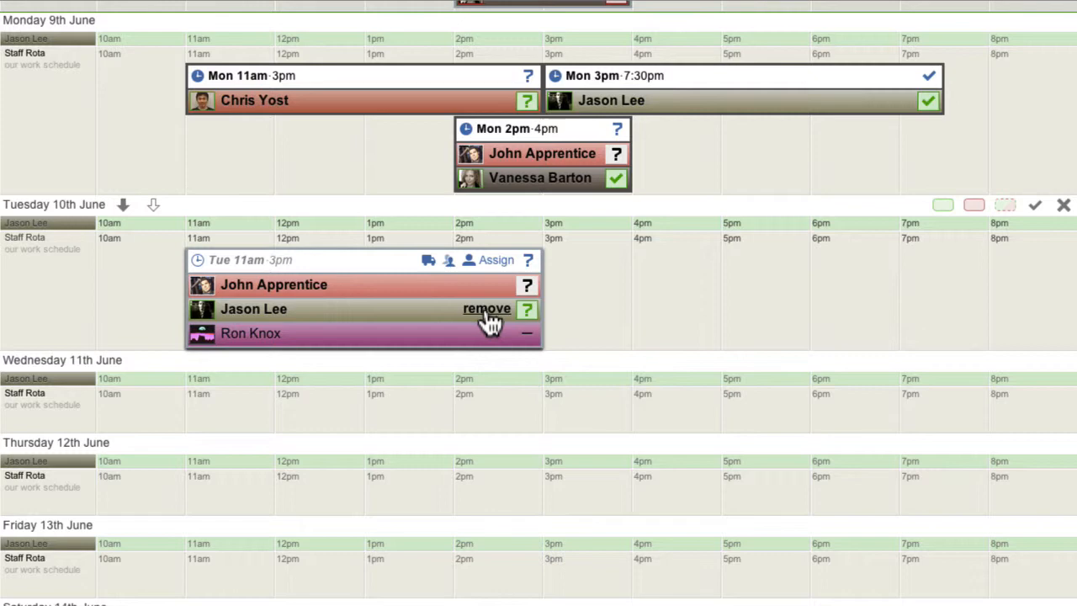
click(486, 308)
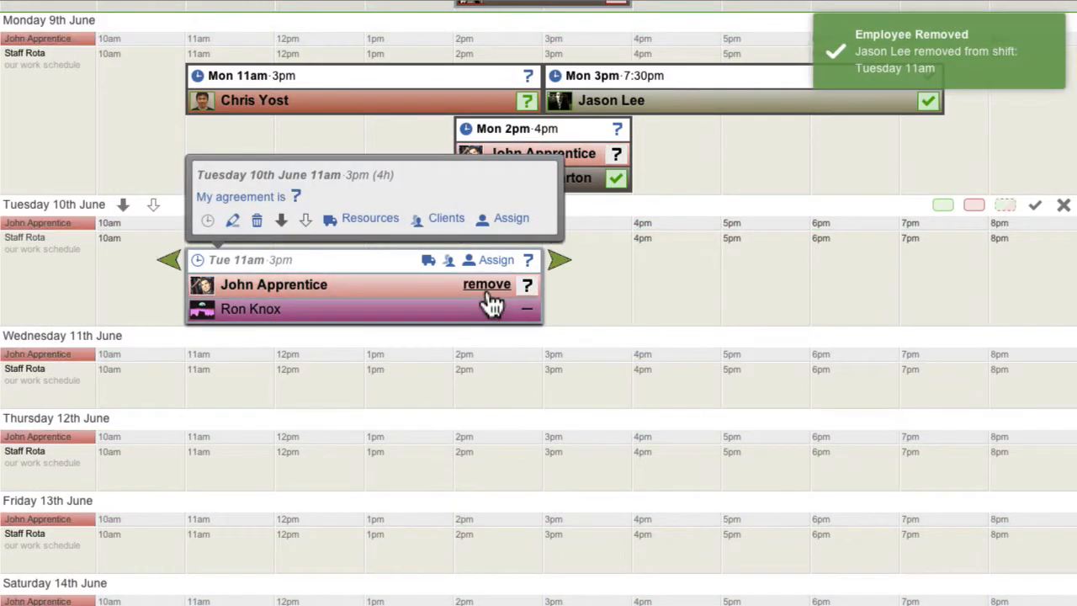
click(487, 283)
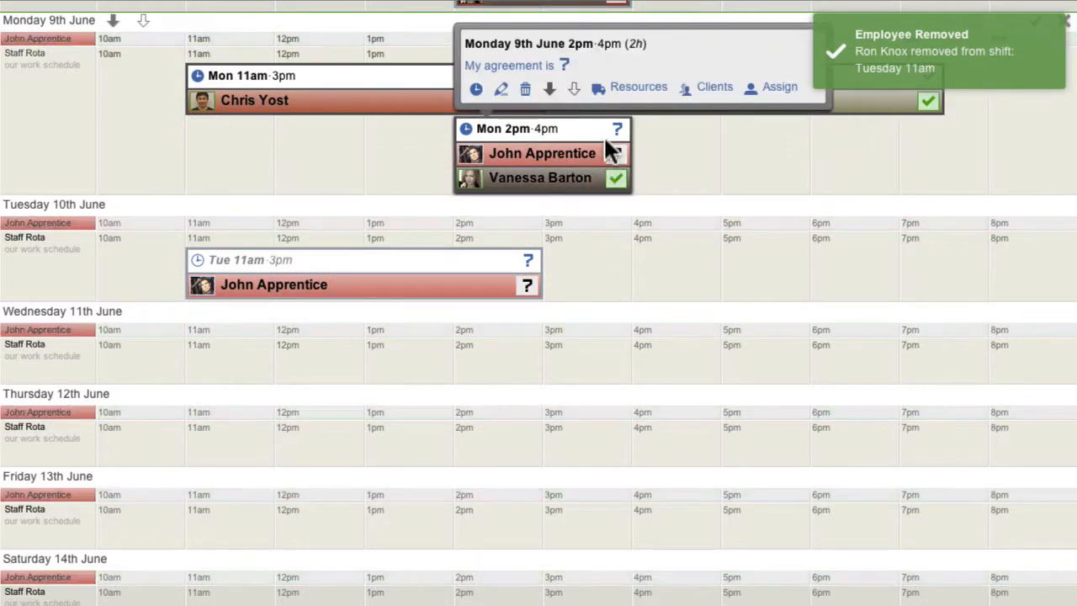
mouse_move(779, 87)
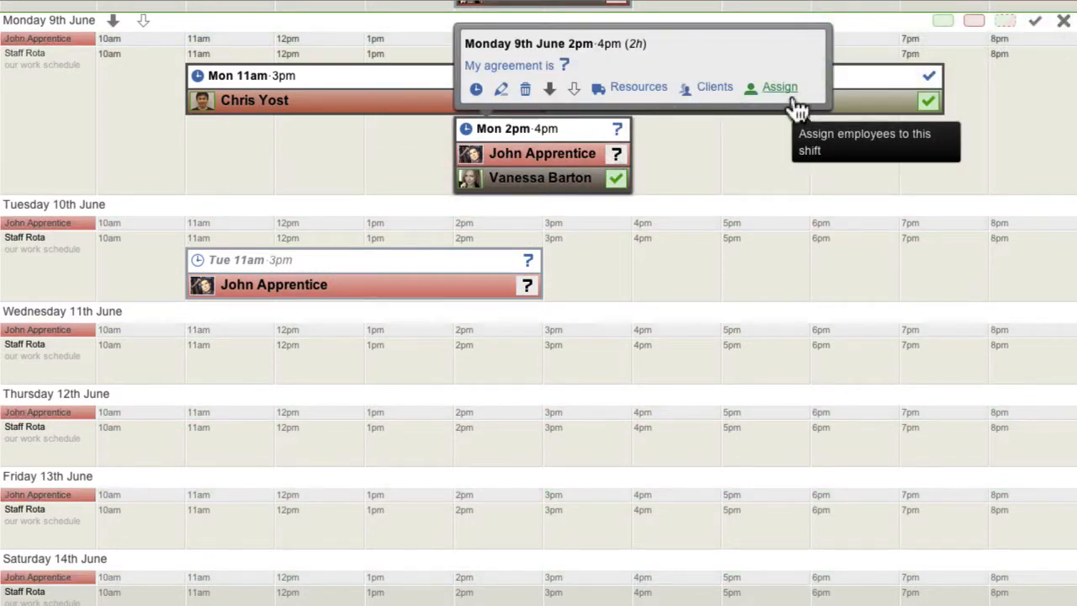
click(779, 87)
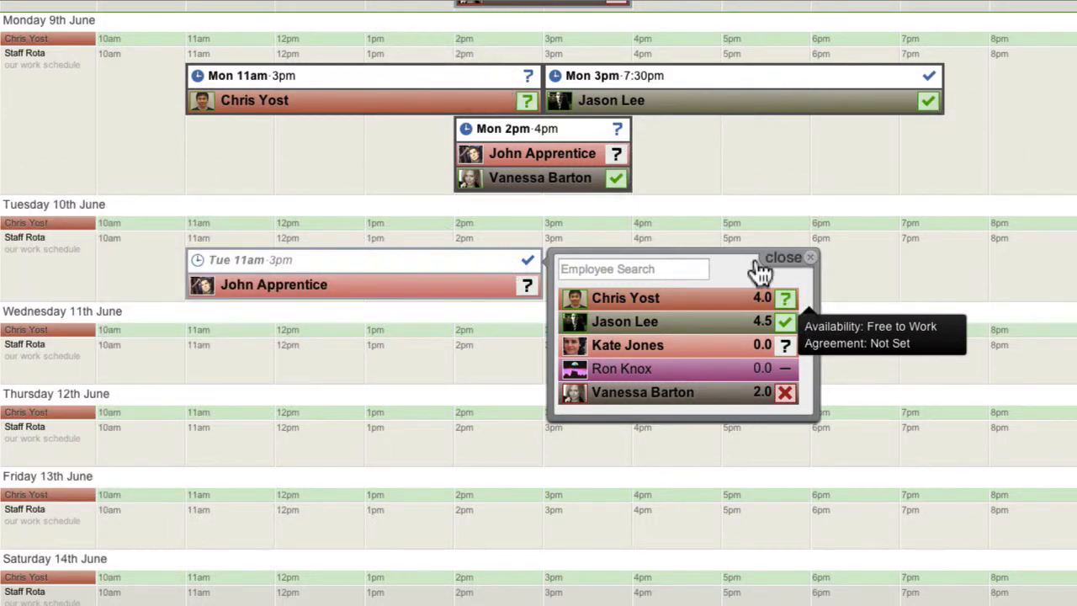
mouse_move(756, 276)
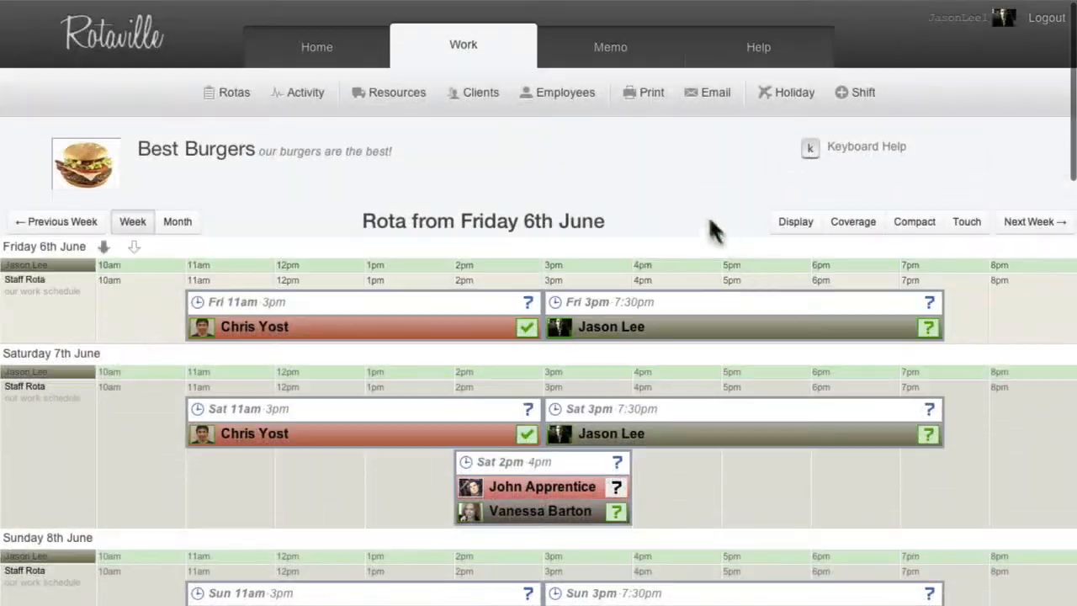
click(565, 92)
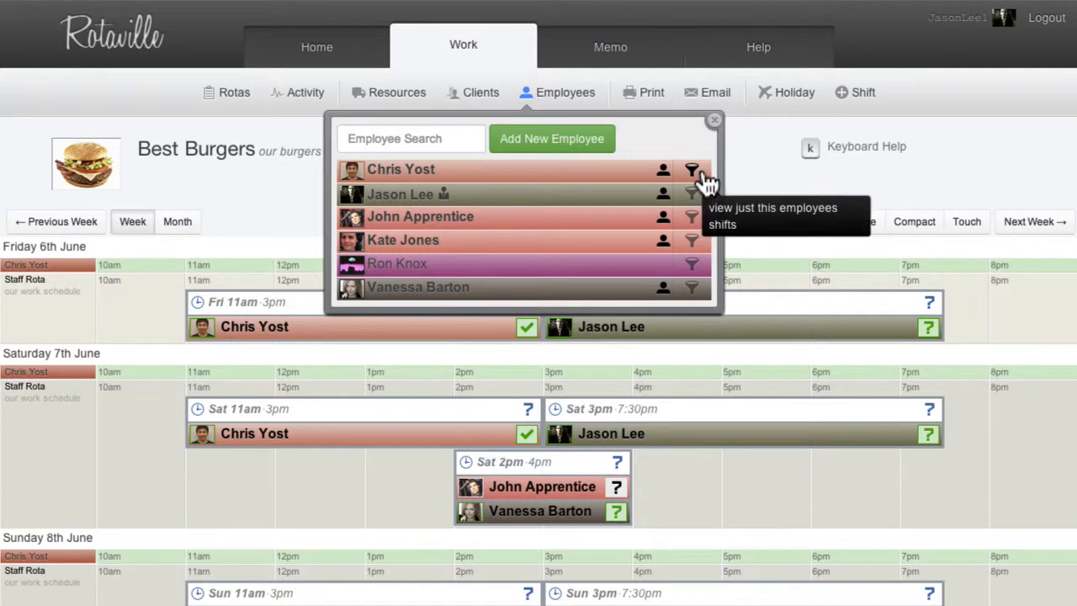
click(692, 169)
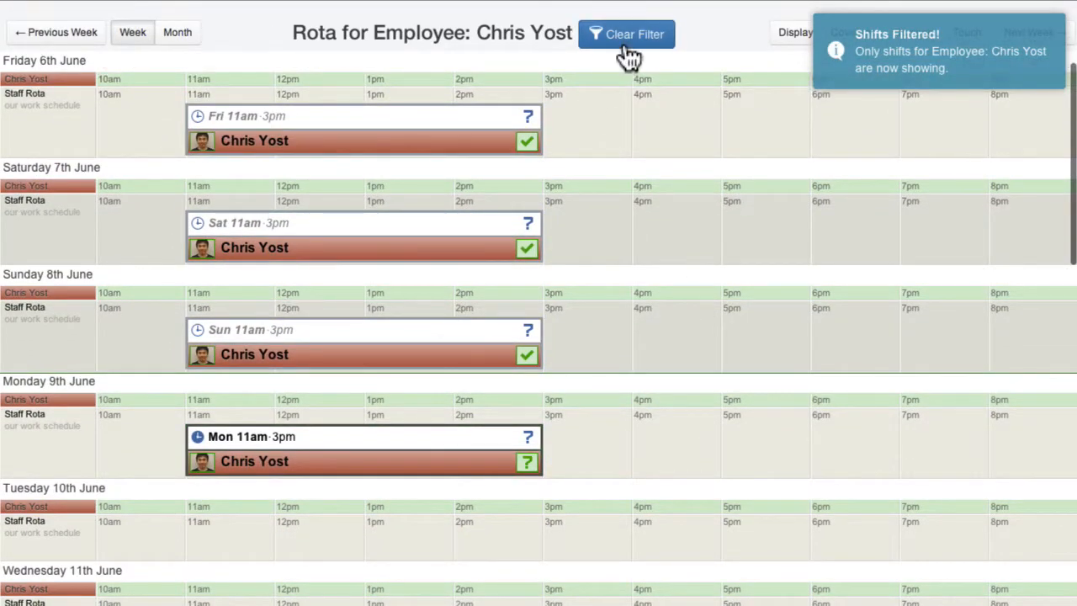
click(628, 34)
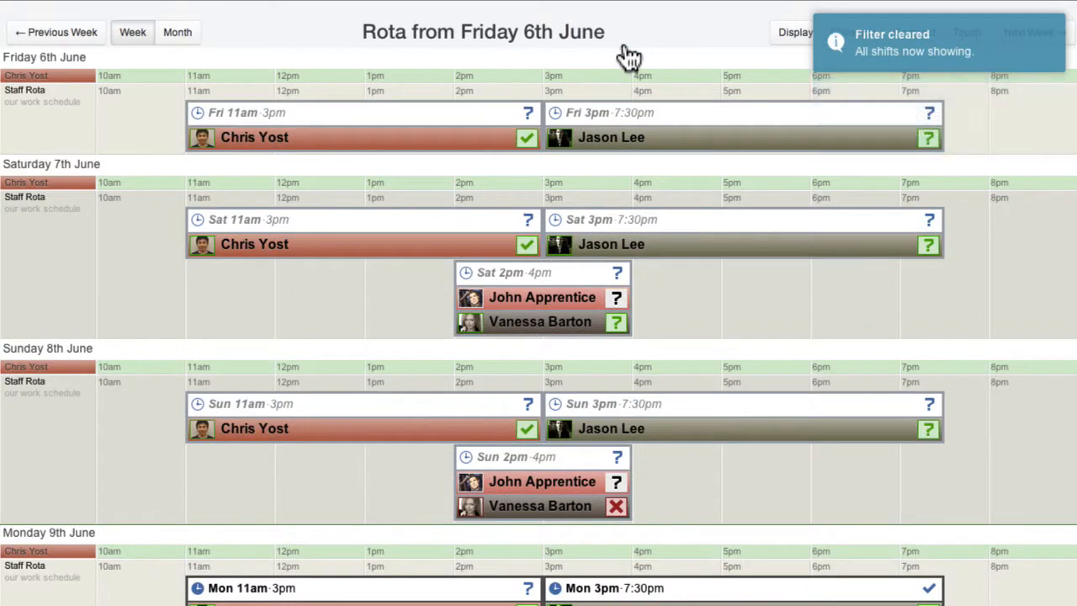